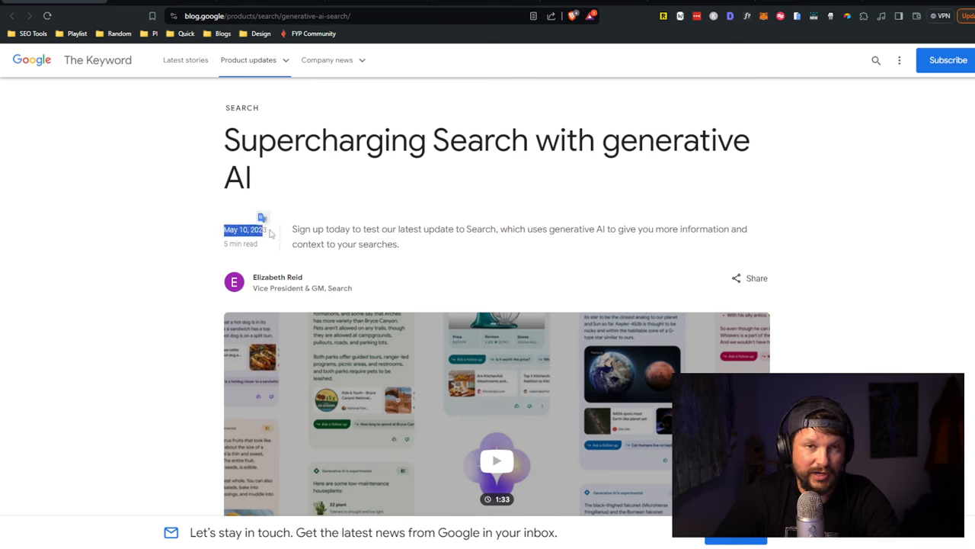
Step: Scroll the Search Labs page to the AI experiments section with the SGE card switched on
{"action": "scroll", "scroll_direction": "down", "scroll_amount": 3}
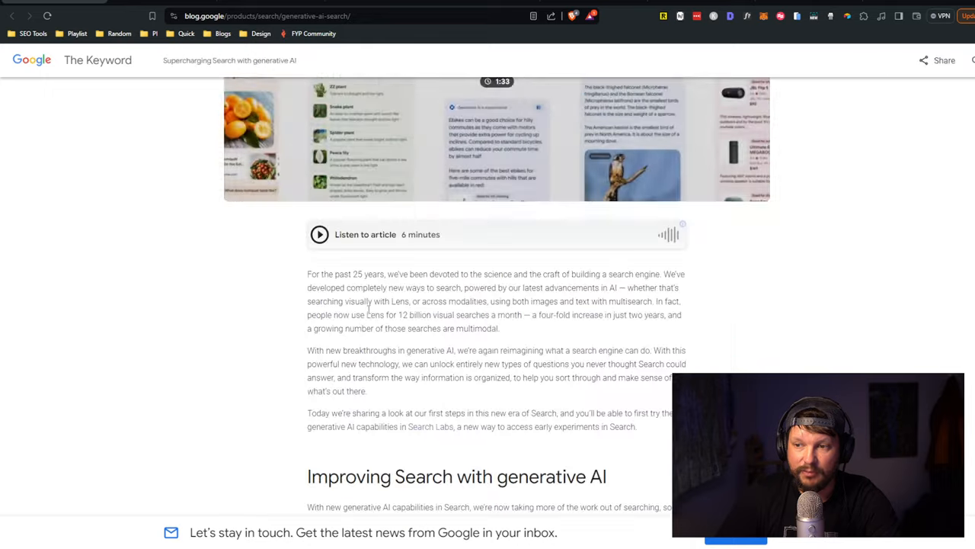
{"action": "scroll", "scroll_direction": "down", "scroll_amount": 3}
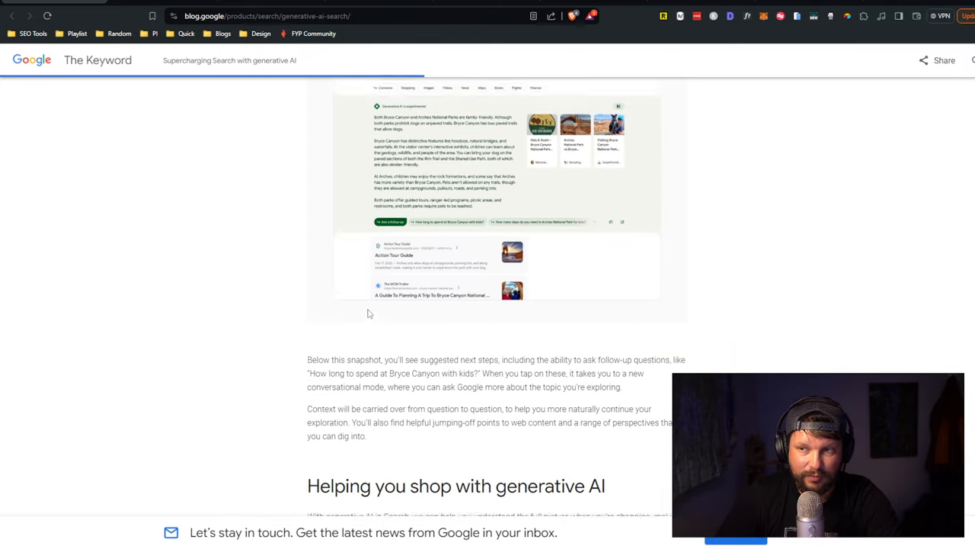
{"action": "scroll", "scroll_direction": "down", "scroll_amount": 3}
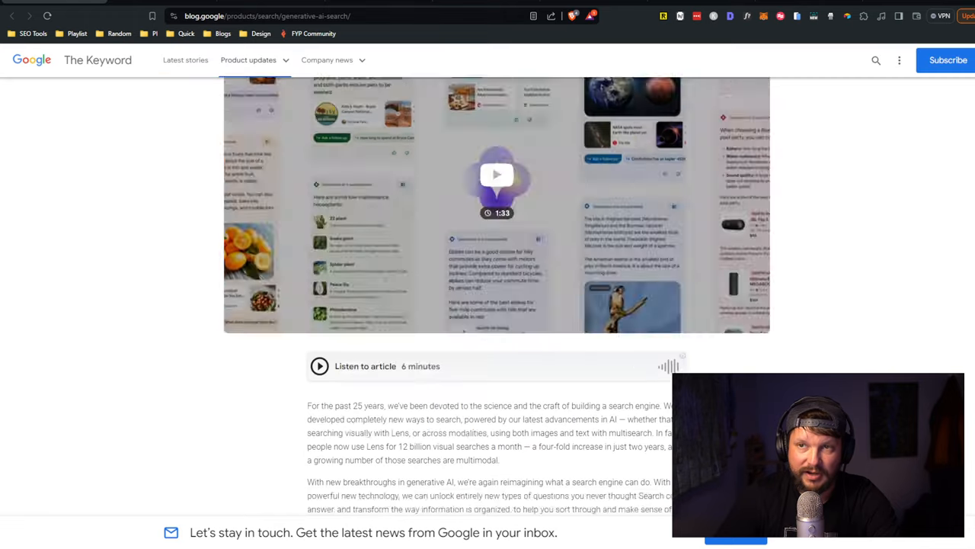
{"action": "scroll", "scroll_direction": "up", "scroll_amount": 3}
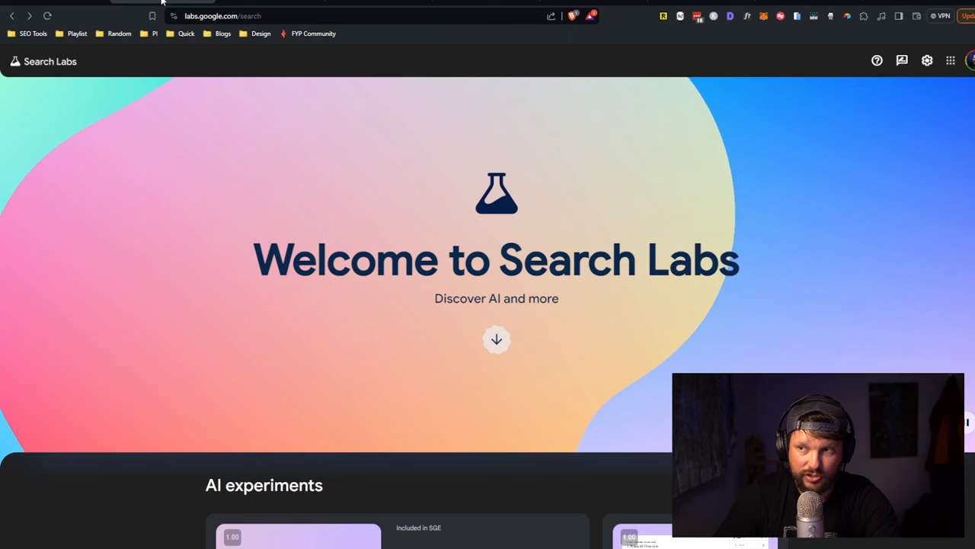
{"action": "scroll", "scroll_direction": "down", "scroll_amount": 3}
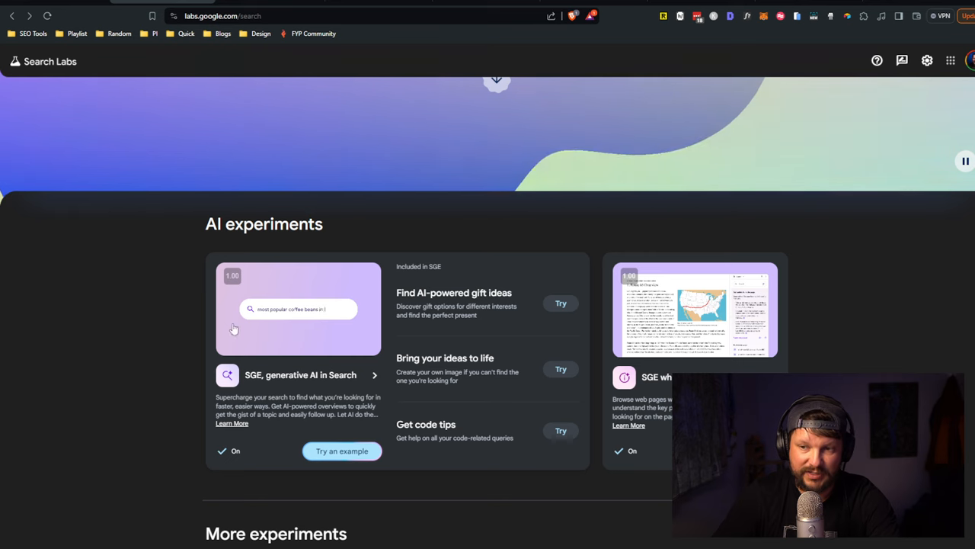
{"action": "mouse_move", "coordinate": [262, 384]}
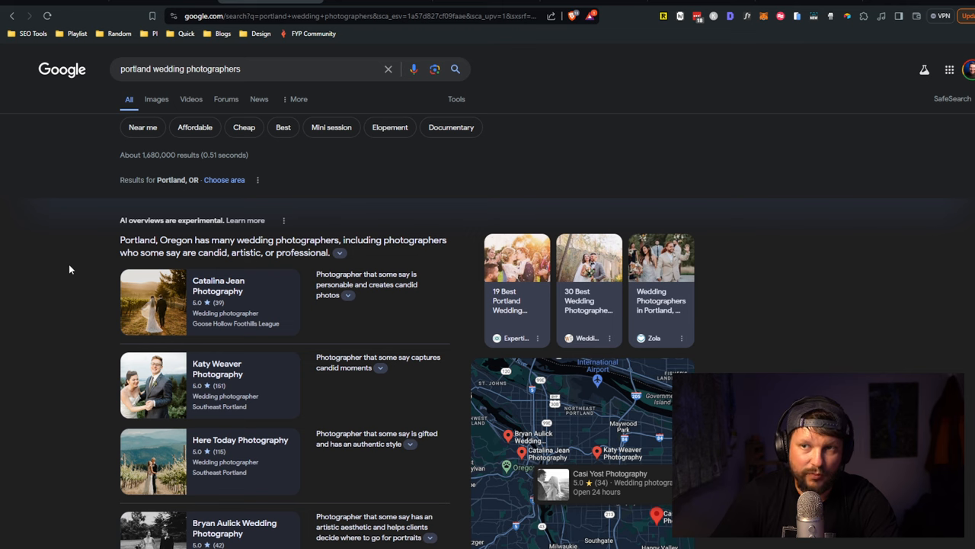
{"action": "mouse_move", "coordinate": [160, 225]}
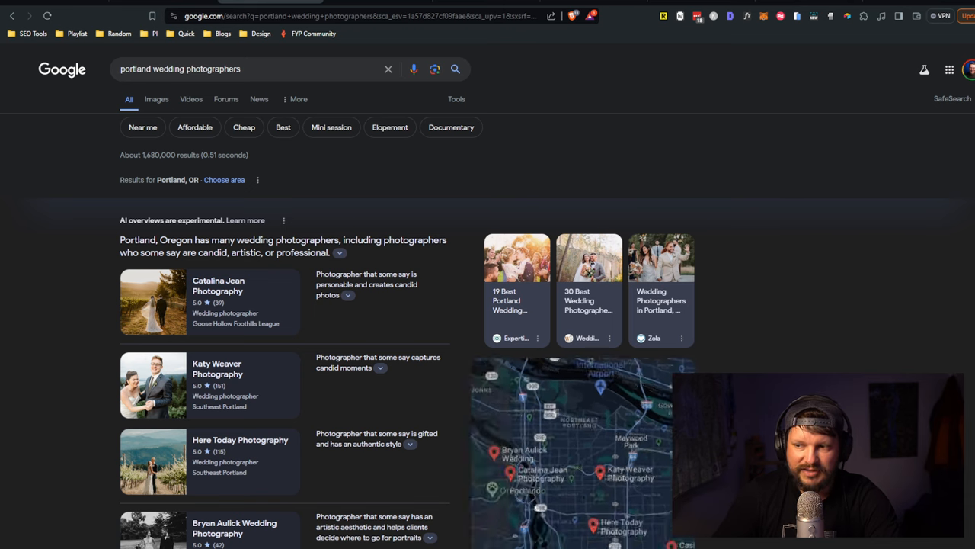
Step: Scroll through the AI overview, photographer listings, map and organic results, then back up to the overview
{"action": "scroll", "scroll_direction": "down", "scroll_amount": 3}
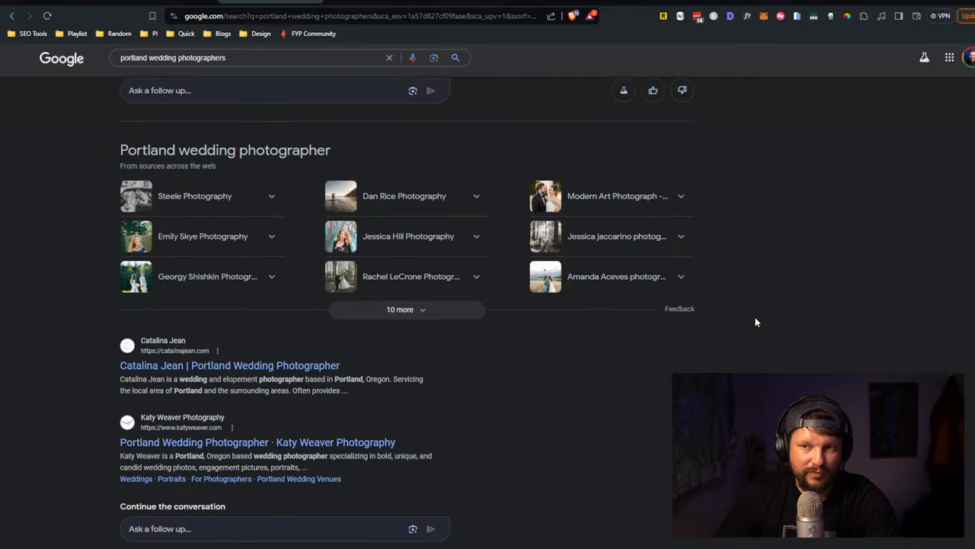
{"action": "scroll", "scroll_direction": "down", "scroll_amount": 3}
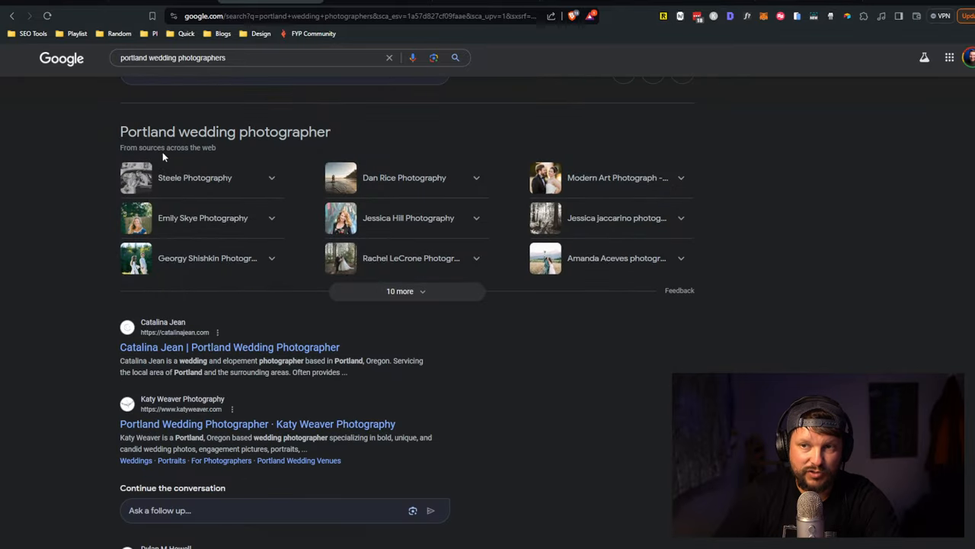
{"action": "scroll", "scroll_direction": "down", "scroll_amount": 3}
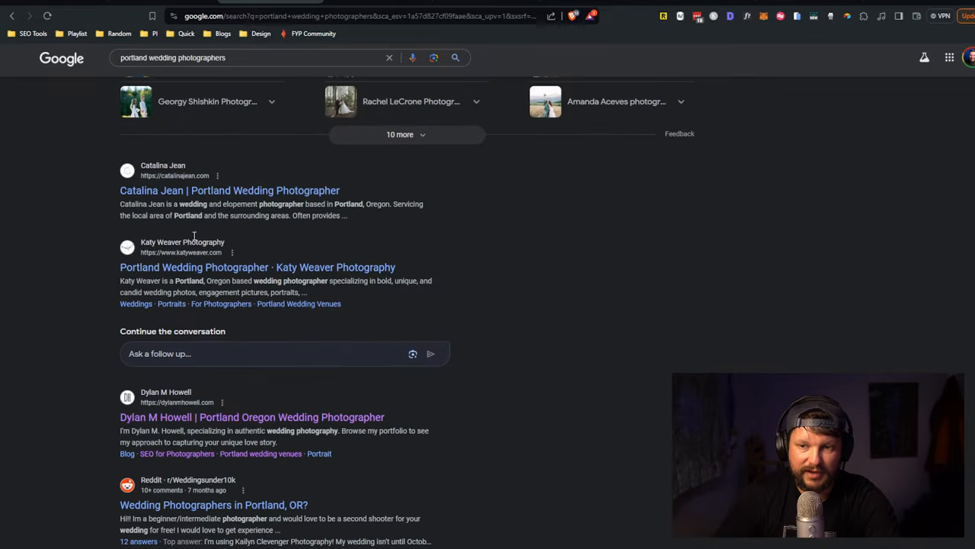
{"action": "scroll", "scroll_direction": "down", "scroll_amount": 3}
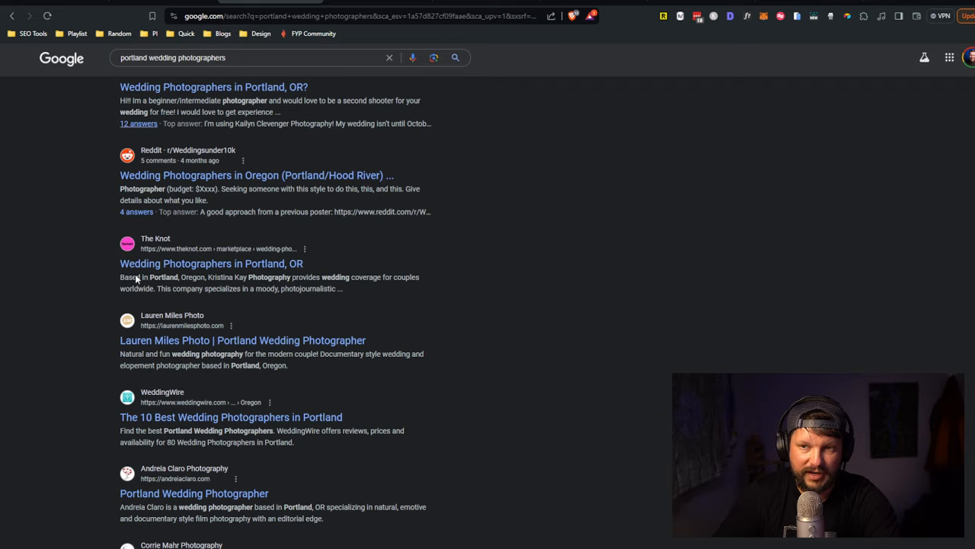
{"action": "scroll", "scroll_direction": "down", "scroll_amount": 3}
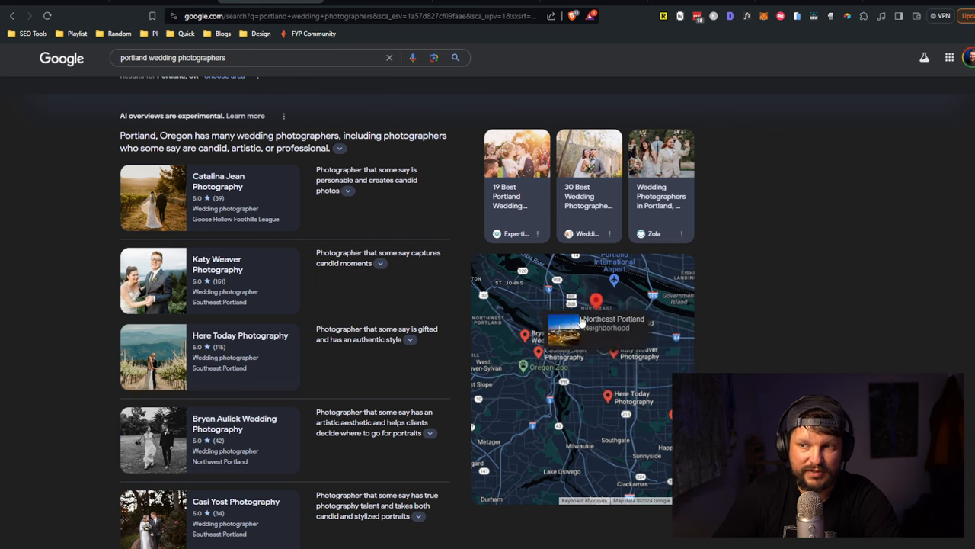
{"action": "scroll", "scroll_direction": "down", "scroll_amount": 3}
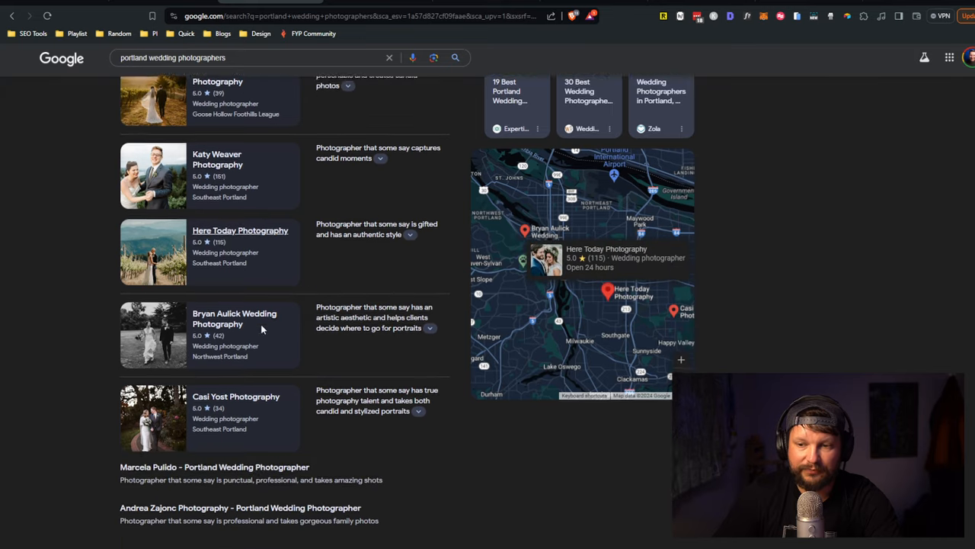
{"action": "scroll", "scroll_direction": "down", "scroll_amount": 3}
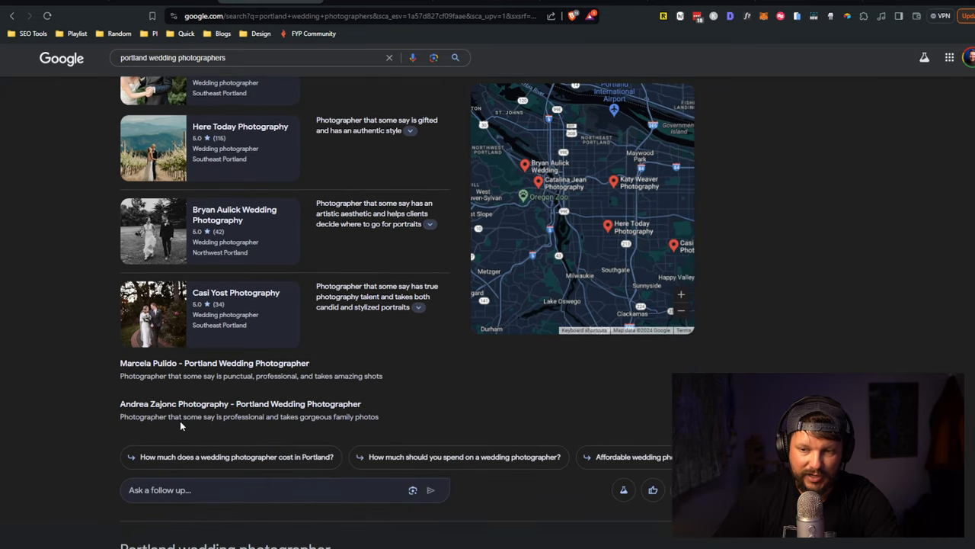
{"action": "mouse_move", "coordinate": [152, 442]}
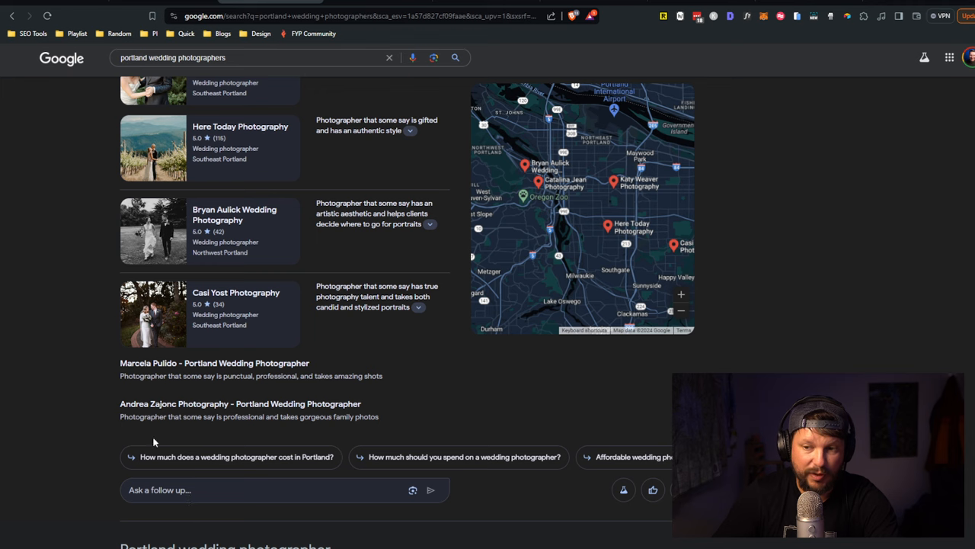
{"action": "mouse_move", "coordinate": [61, 338]}
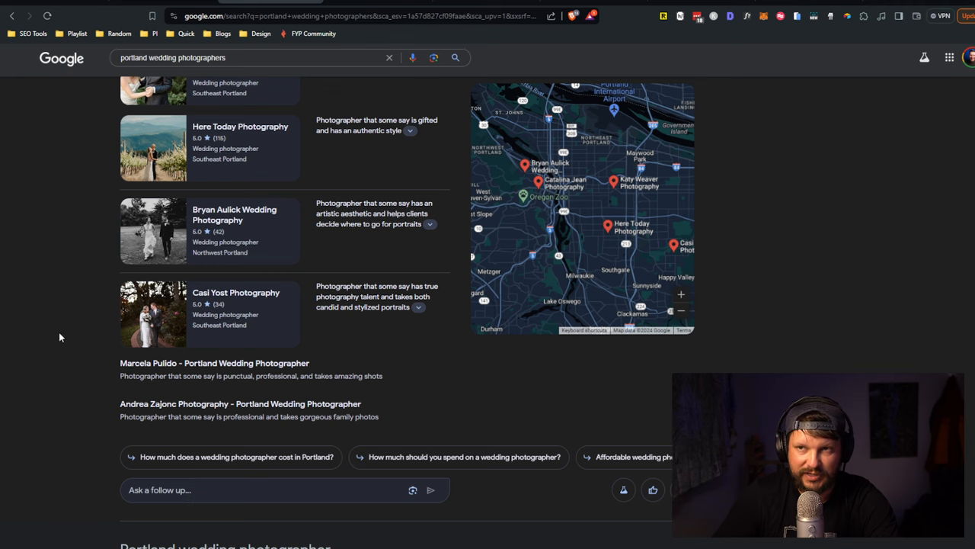
{"action": "scroll", "scroll_direction": "up", "scroll_amount": 3}
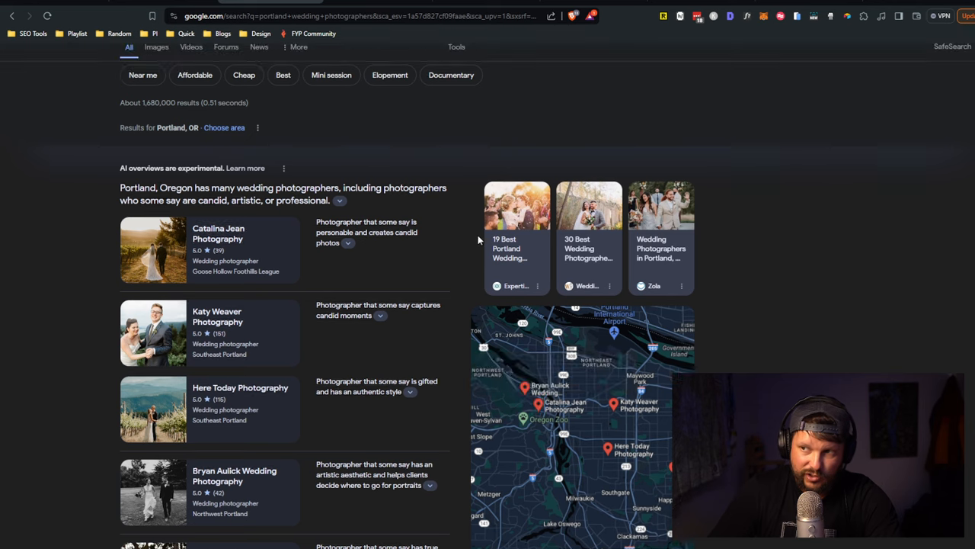
{"action": "mouse_move", "coordinate": [509, 275]}
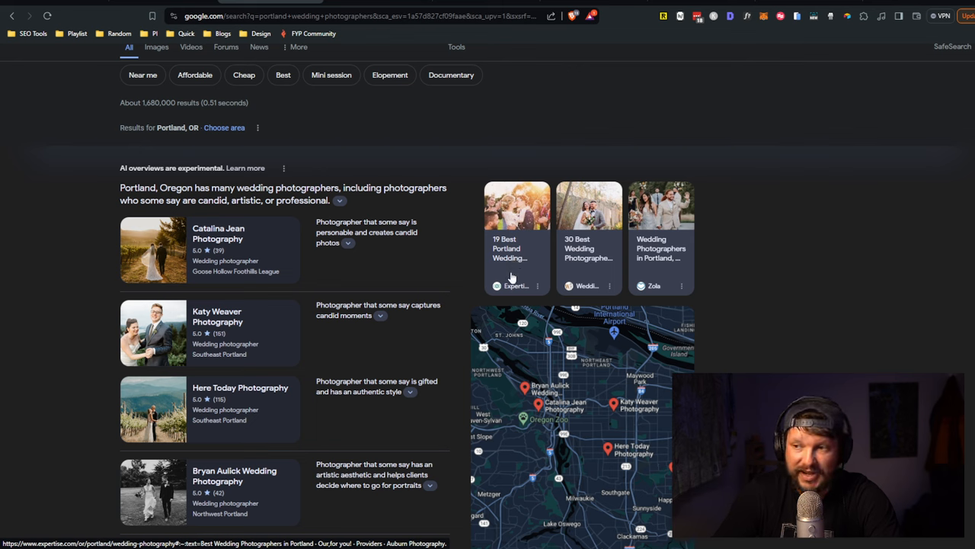
{"action": "mouse_move", "coordinate": [656, 285]}
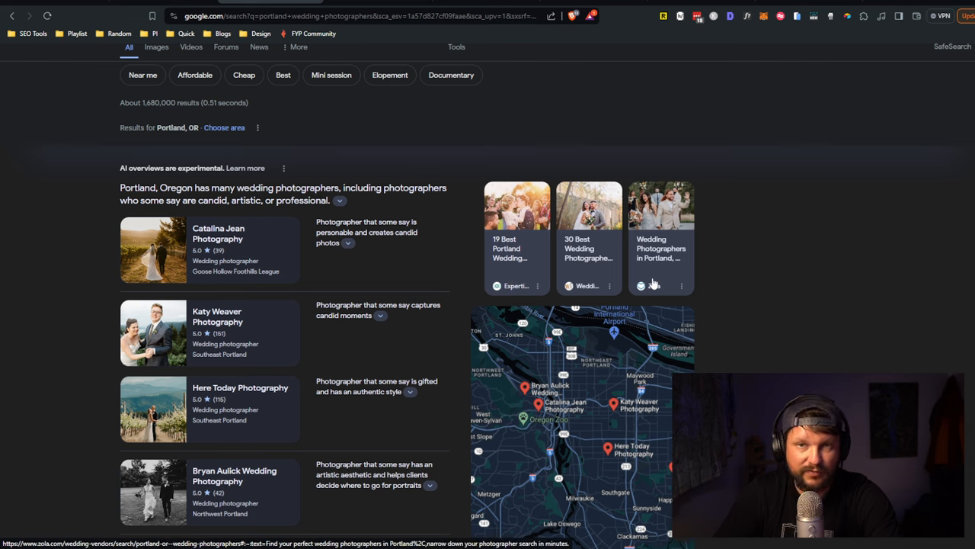
{"action": "mouse_move", "coordinate": [506, 273]}
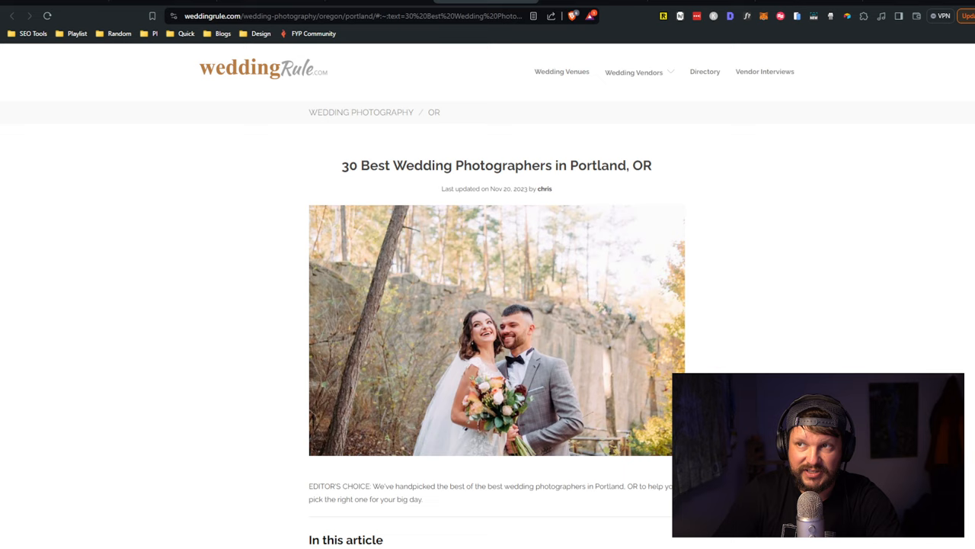
Step: Scroll the weddingRule article down to its contents and the Here Today Photography listing
{"action": "scroll", "scroll_direction": "down", "scroll_amount": 3}
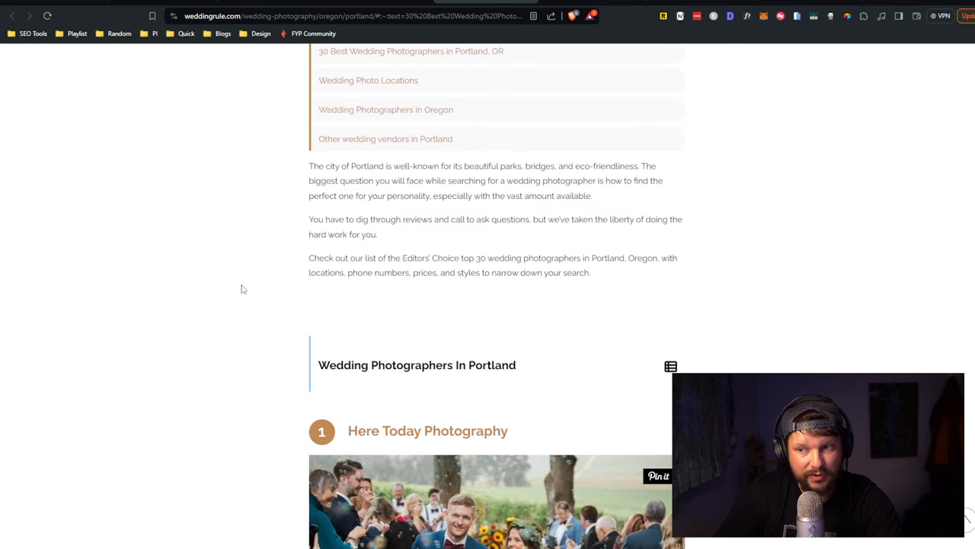
{"action": "scroll", "scroll_direction": "down", "scroll_amount": 3}
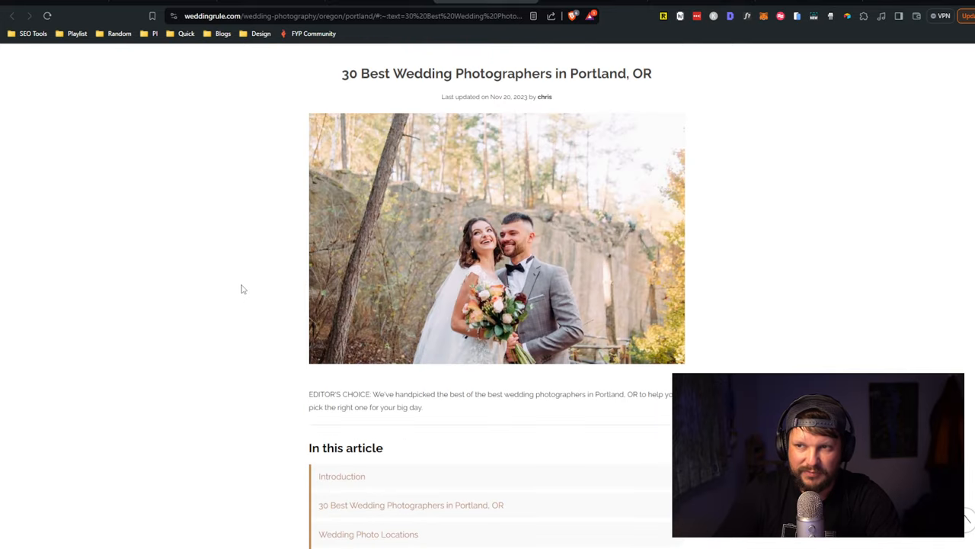
{"action": "mouse_move", "coordinate": [253, 285]}
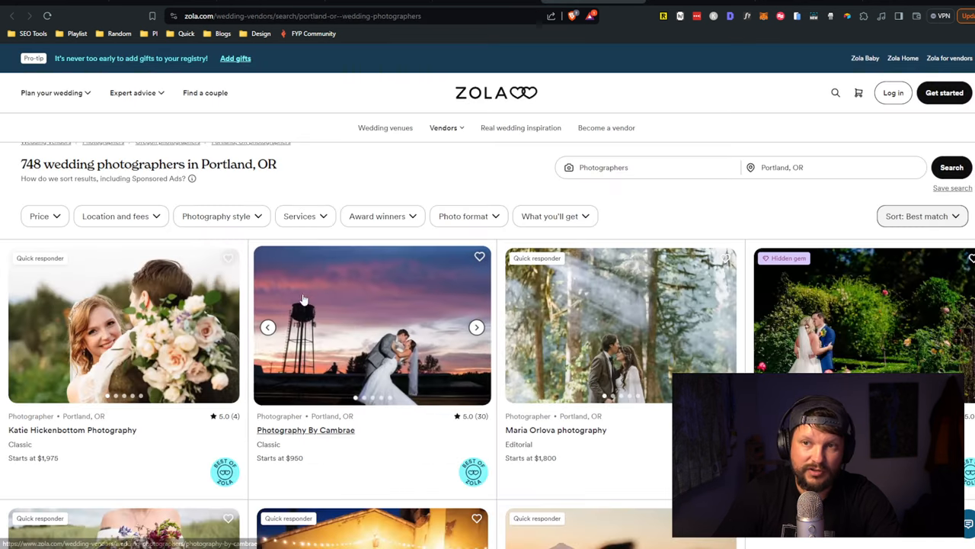
{"action": "mouse_move", "coordinate": [338, 170]}
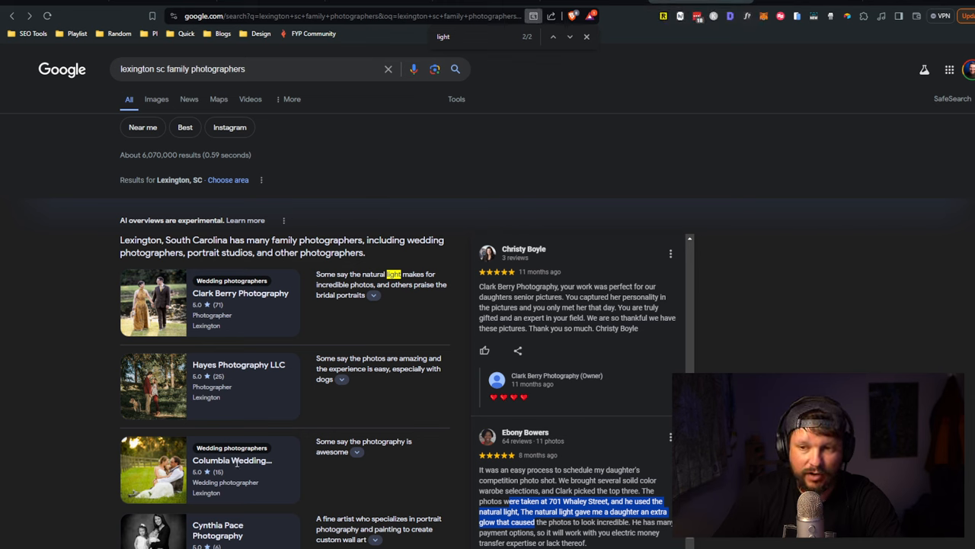
Step: Scroll through Clark Berry Photography's 5.0 review summary from 71 reviews and its review topics
{"action": "scroll", "scroll_direction": "down", "scroll_amount": 3}
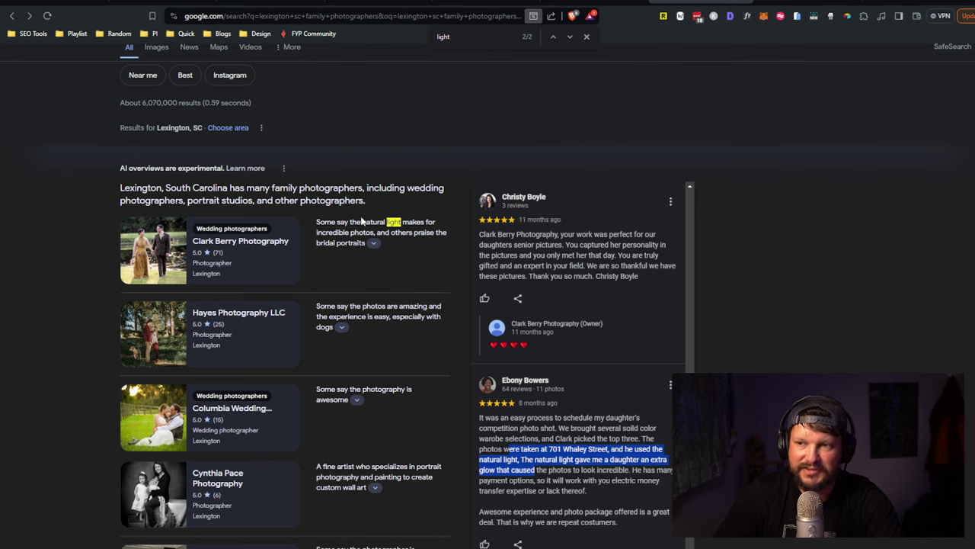
{"action": "mouse_move", "coordinate": [374, 243]}
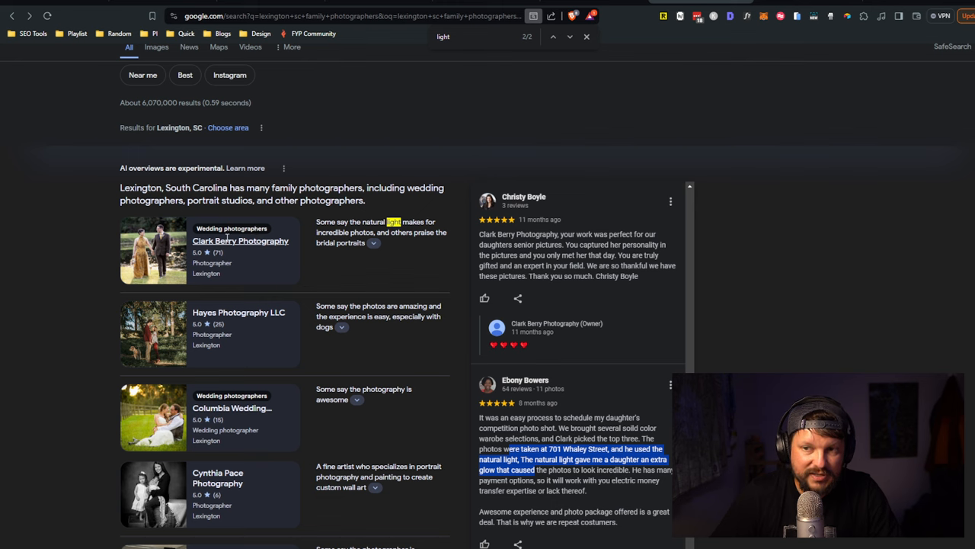
{"action": "mouse_move", "coordinate": [266, 399]}
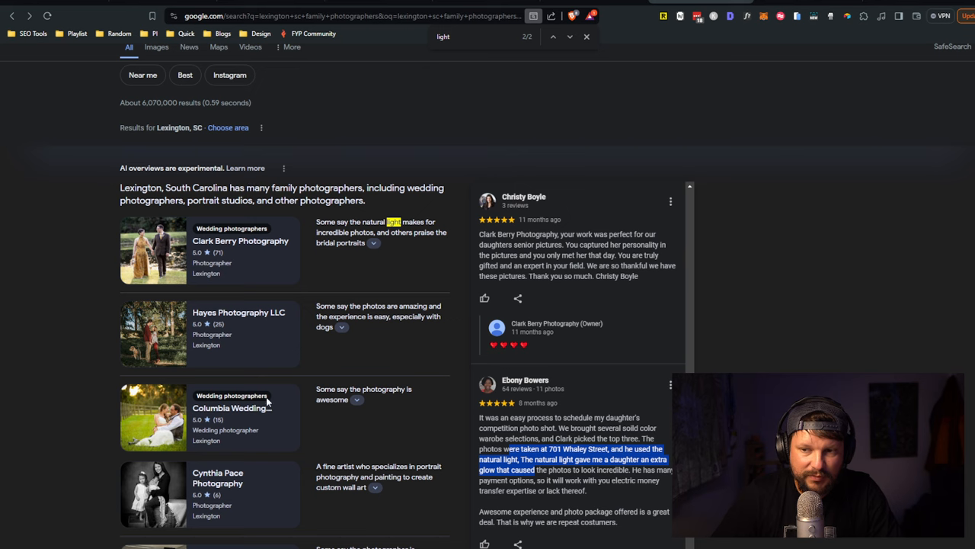
{"action": "scroll", "scroll_direction": "down", "scroll_amount": 3}
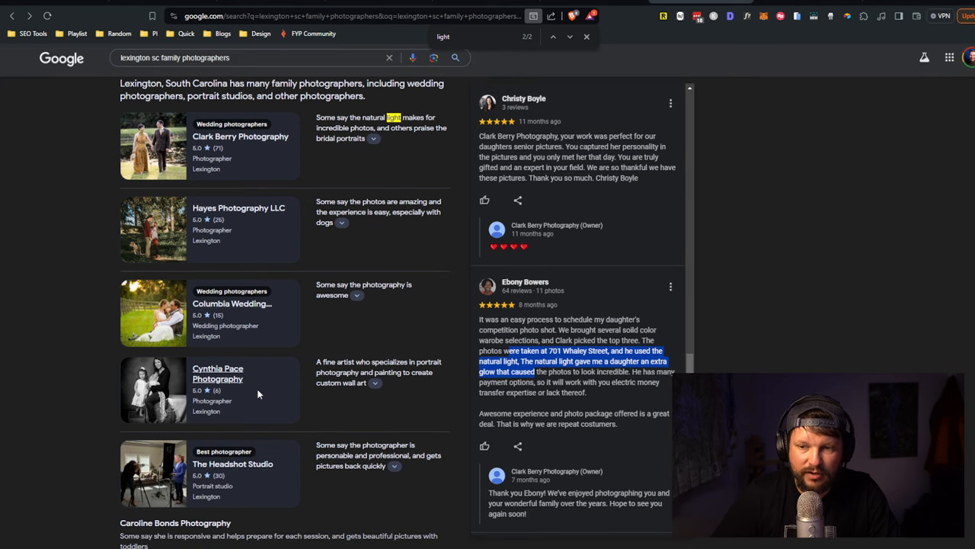
{"action": "scroll", "scroll_direction": "down", "scroll_amount": 3}
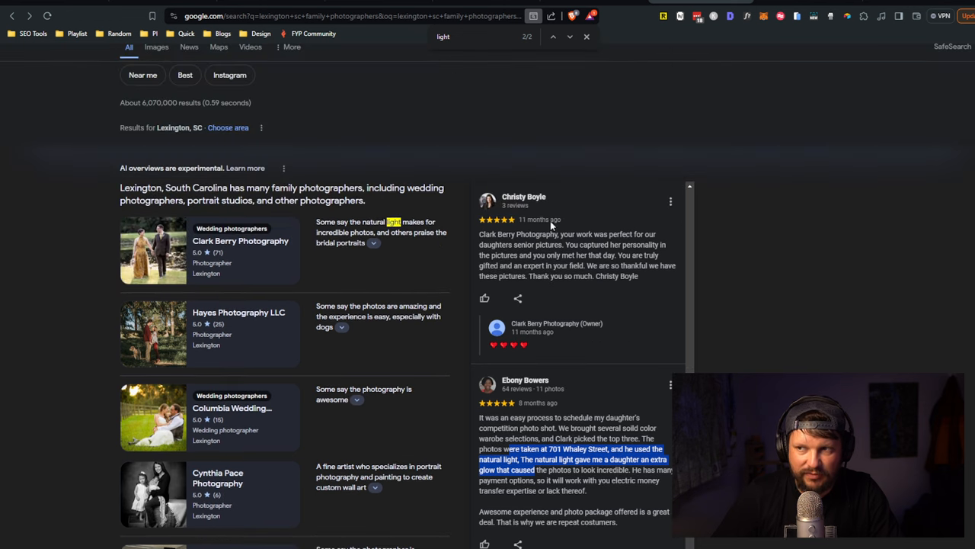
{"action": "scroll", "scroll_direction": "down", "scroll_amount": 3}
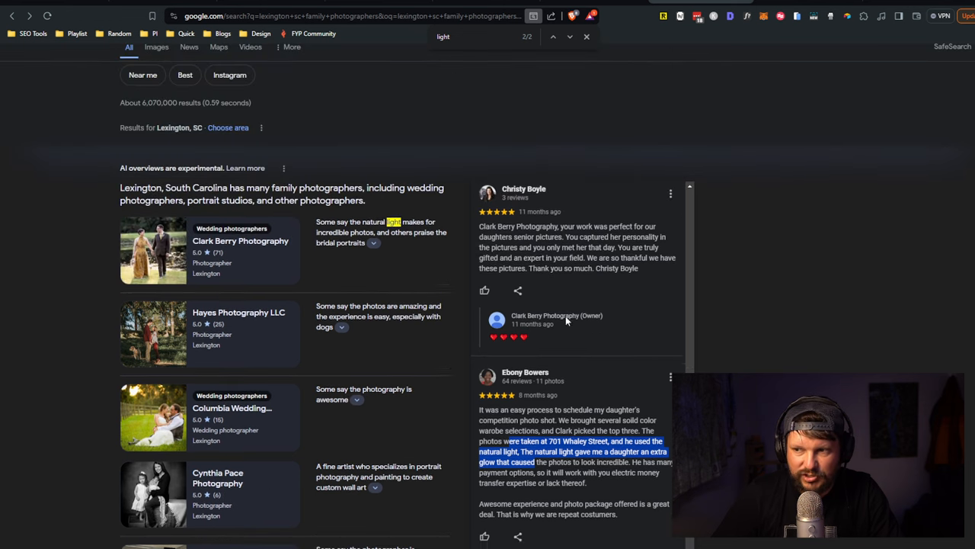
{"action": "scroll", "scroll_direction": "down", "scroll_amount": 3}
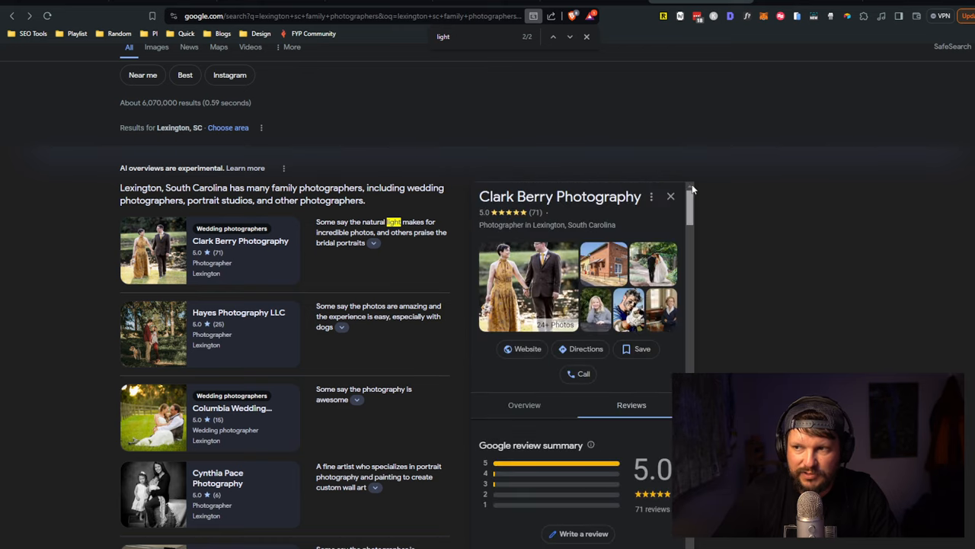
{"action": "scroll", "scroll_direction": "down", "scroll_amount": 3}
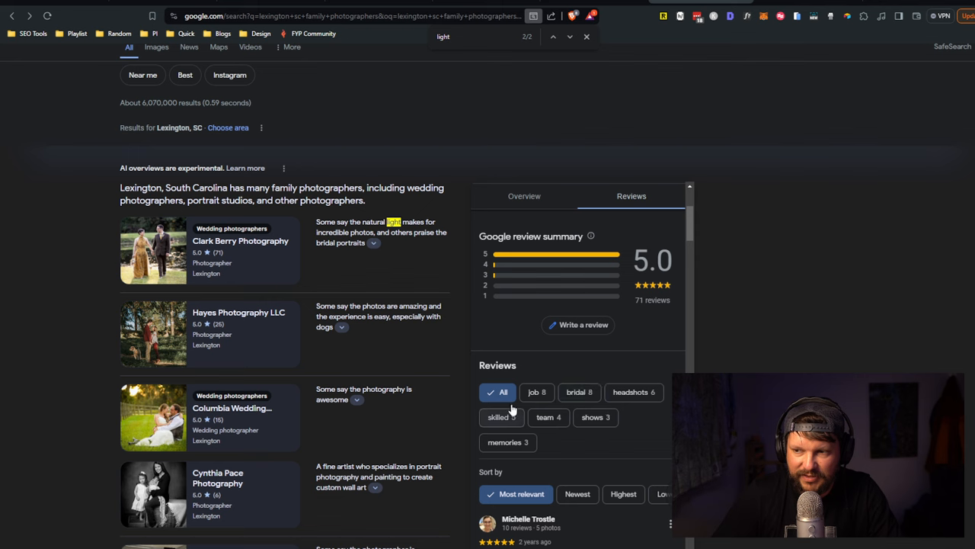
{"action": "mouse_move", "coordinate": [544, 431]}
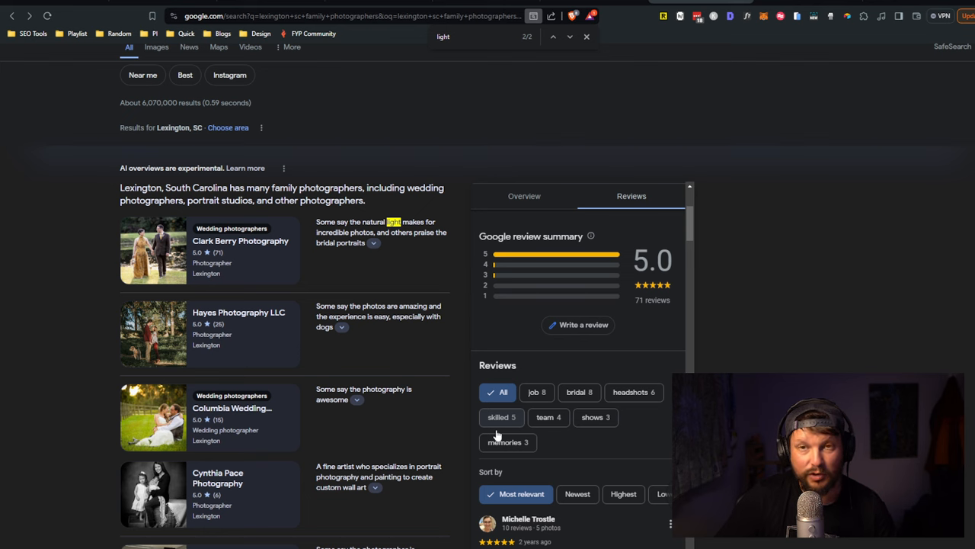
{"action": "mouse_move", "coordinate": [597, 436]}
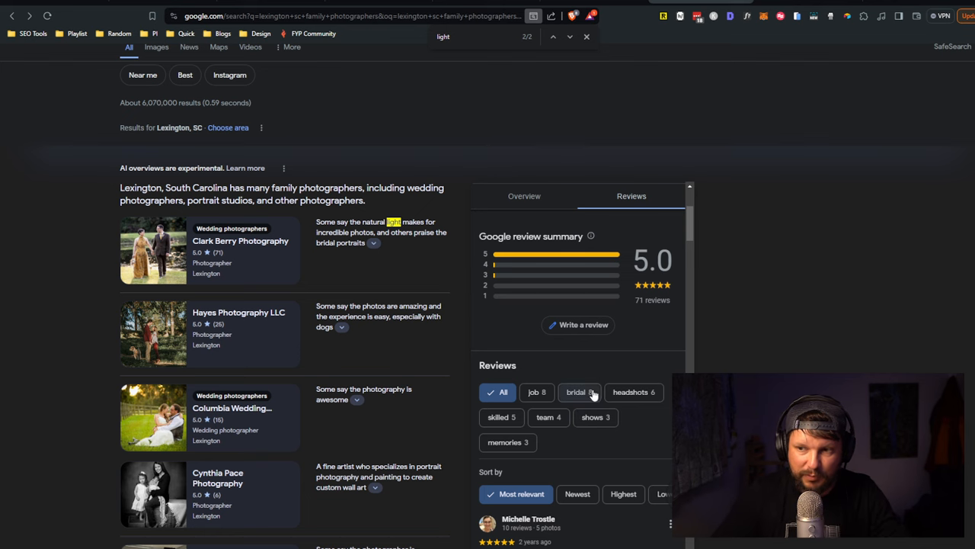
{"action": "mouse_move", "coordinate": [426, 9]}
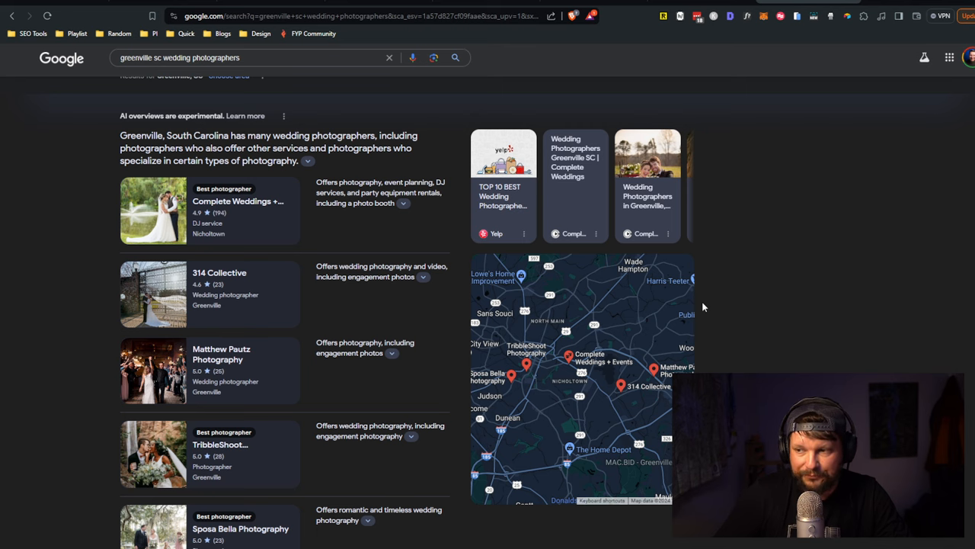
{"action": "mouse_move", "coordinate": [735, 304]}
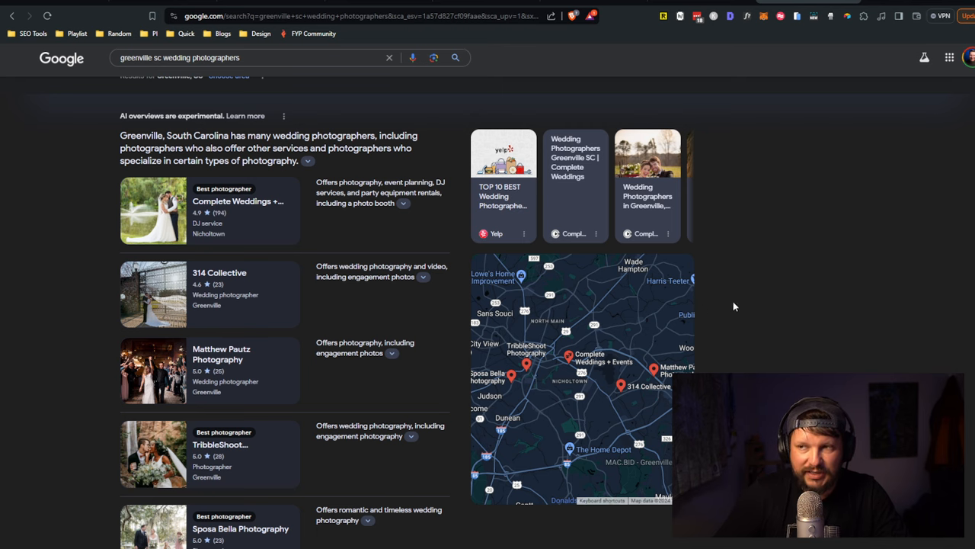
Step: Select 314 Collective from the Greenville overview and scroll its business panel down to Businesses
{"action": "scroll", "scroll_direction": "down", "scroll_amount": 3}
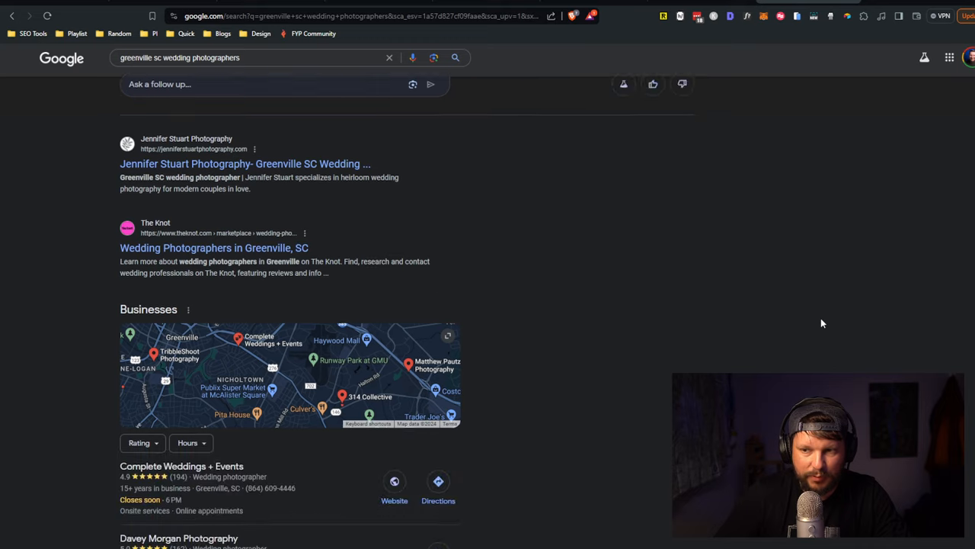
{"action": "scroll", "scroll_direction": "down", "scroll_amount": 3}
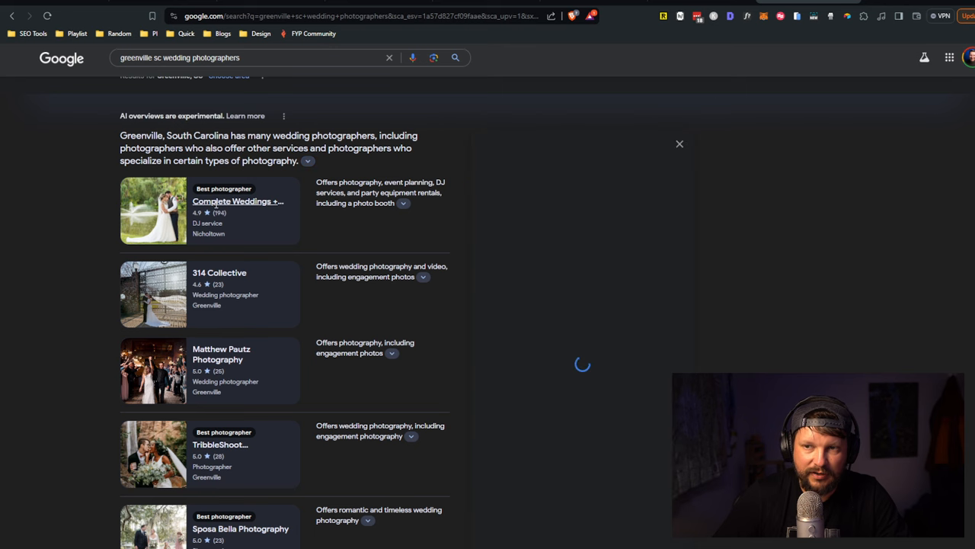
{"action": "left_click", "coordinate": [238, 201]}
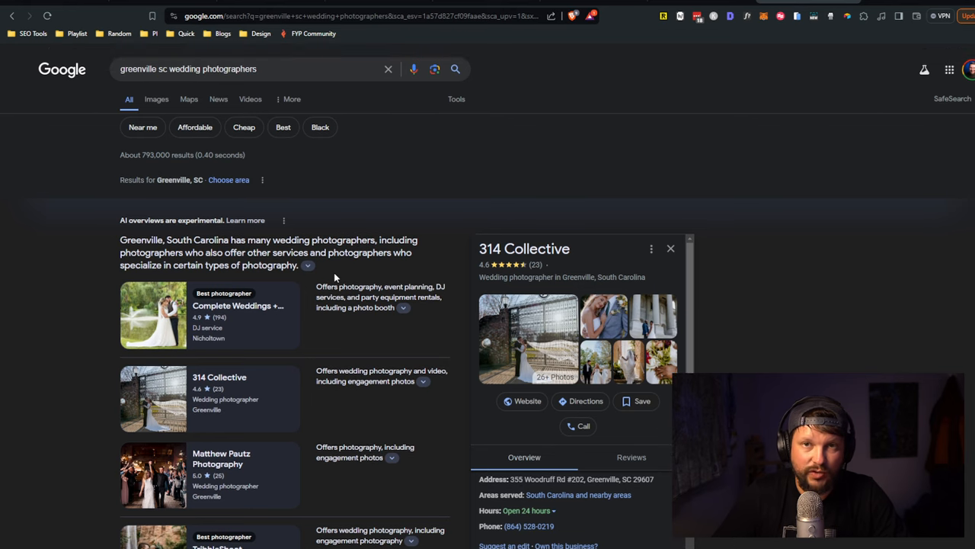
{"action": "scroll", "scroll_direction": "down", "scroll_amount": 3}
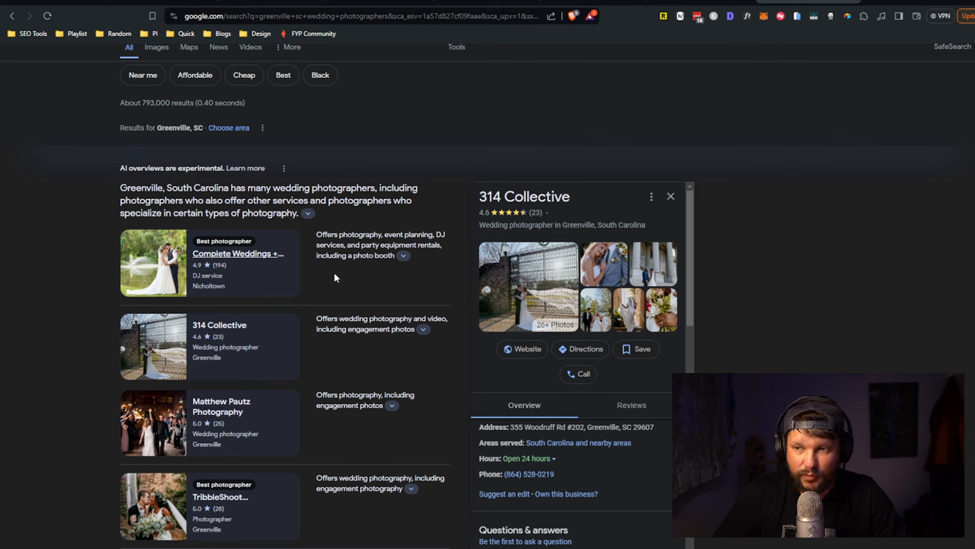
{"action": "mouse_move", "coordinate": [356, 247]}
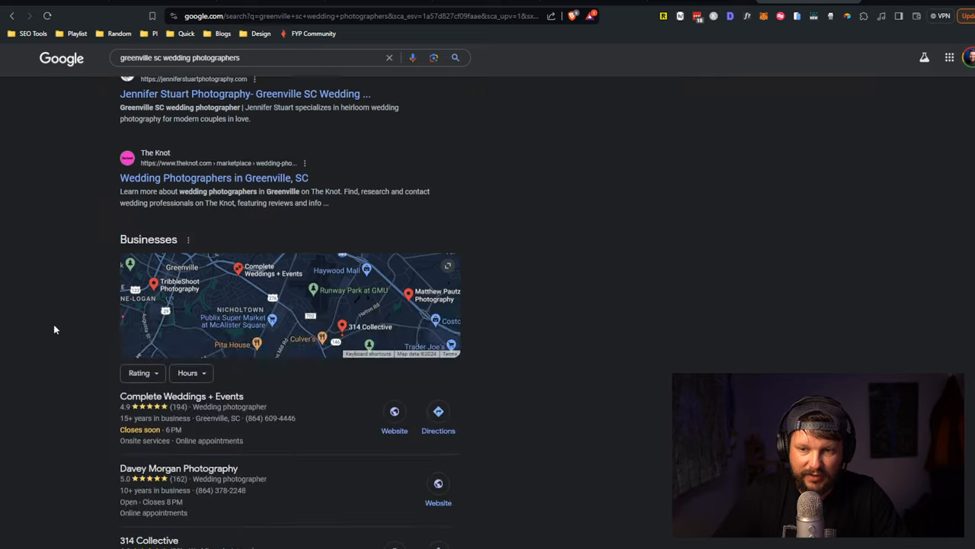
{"action": "scroll", "scroll_direction": "down", "scroll_amount": 3}
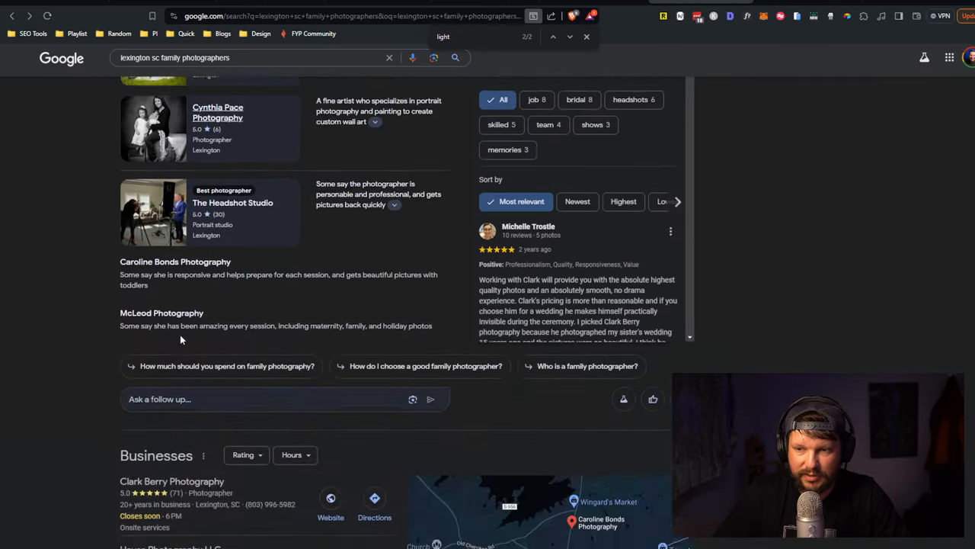
{"action": "scroll", "scroll_direction": "down", "scroll_amount": 3}
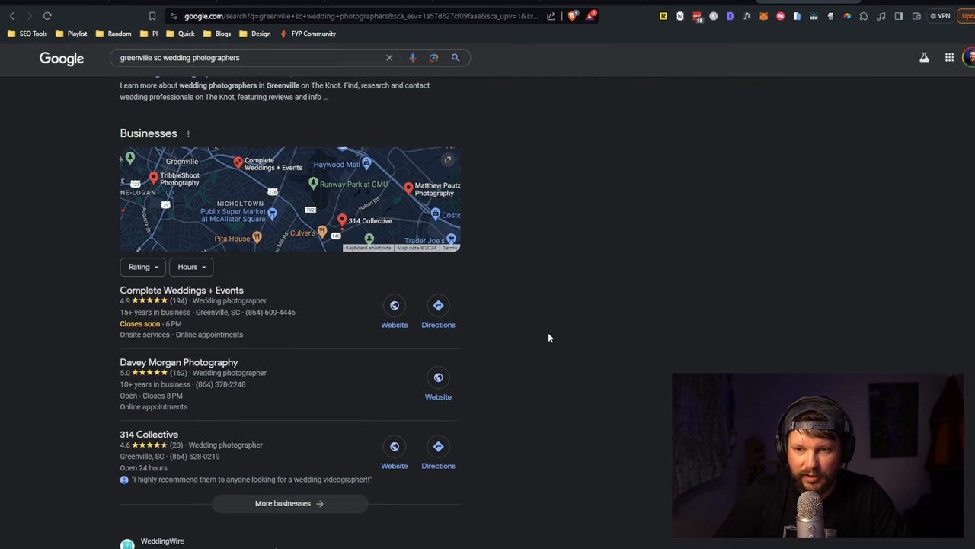
{"action": "mouse_move", "coordinate": [390, 387]}
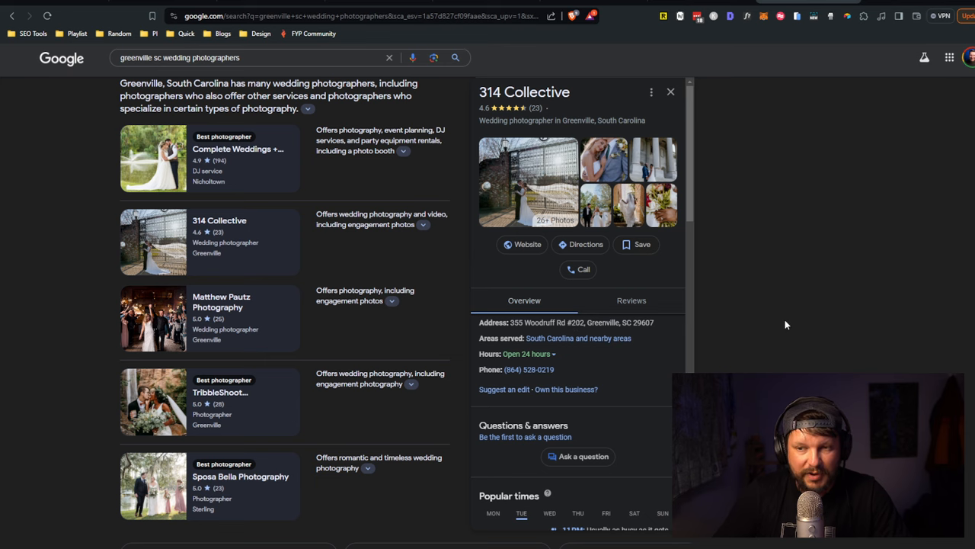
{"action": "scroll", "scroll_direction": "down", "scroll_amount": 3}
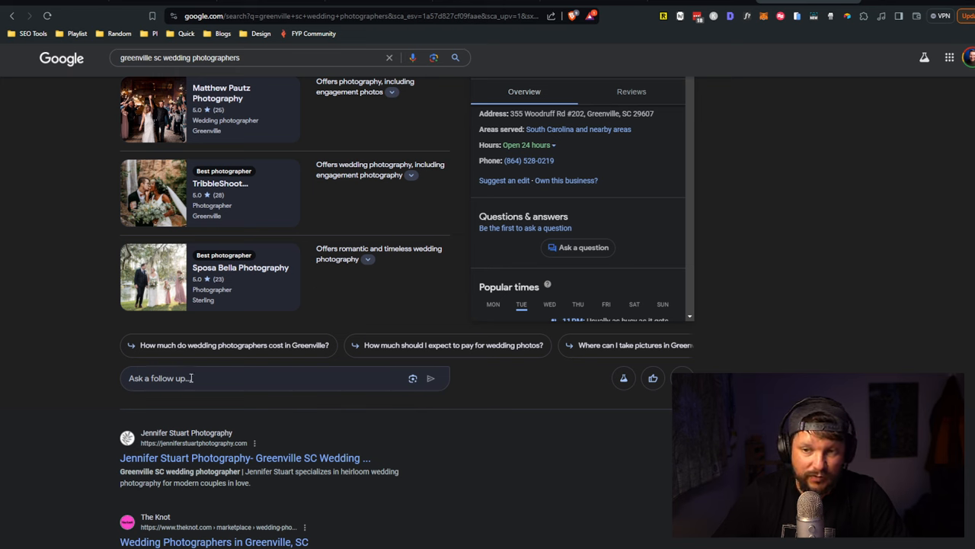
{"action": "mouse_move", "coordinate": [695, 344]}
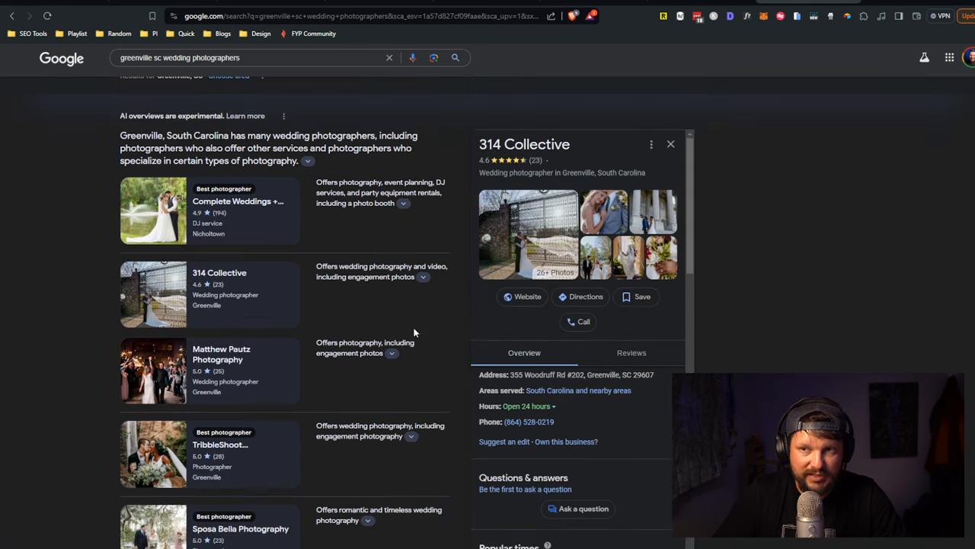
{"action": "mouse_move", "coordinate": [176, 271]}
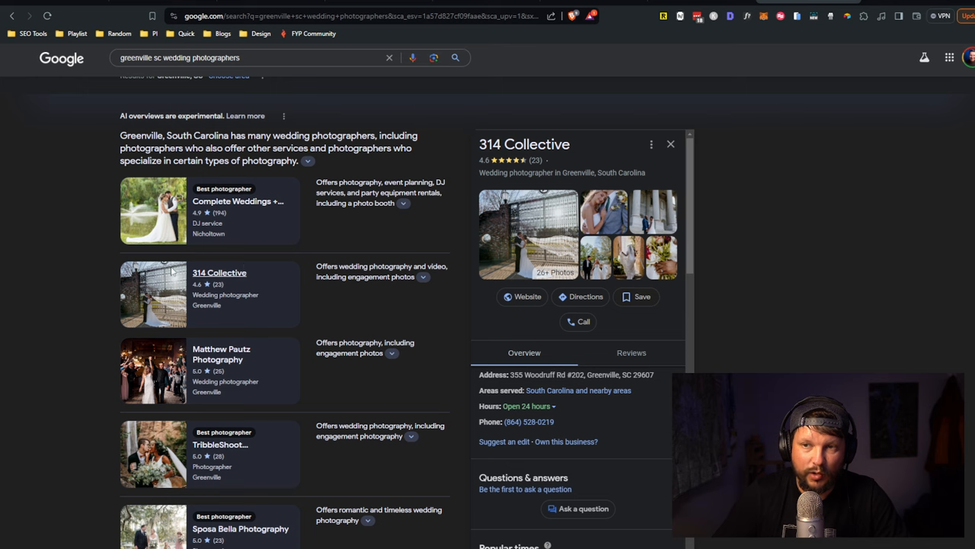
{"action": "mouse_move", "coordinate": [76, 243]}
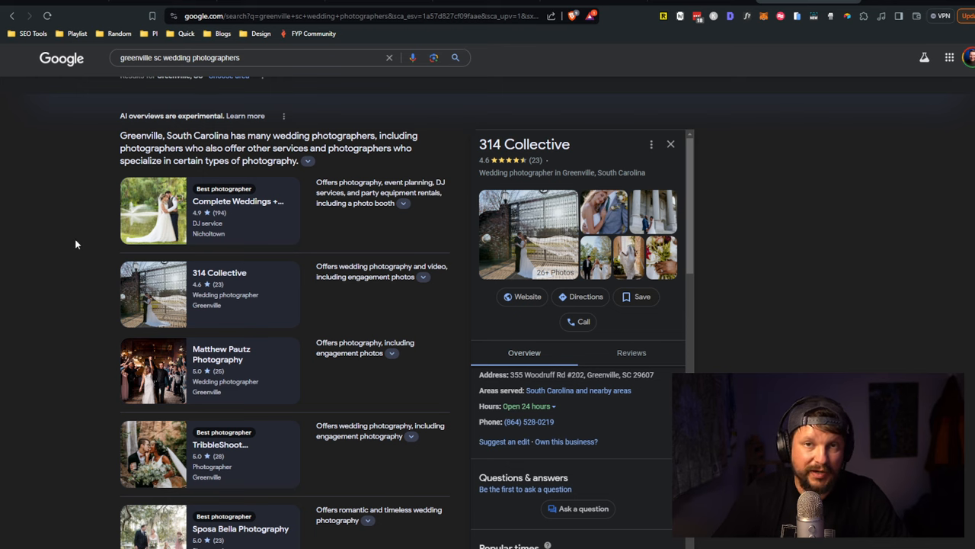
{"action": "scroll", "scroll_direction": "down", "scroll_amount": 3}
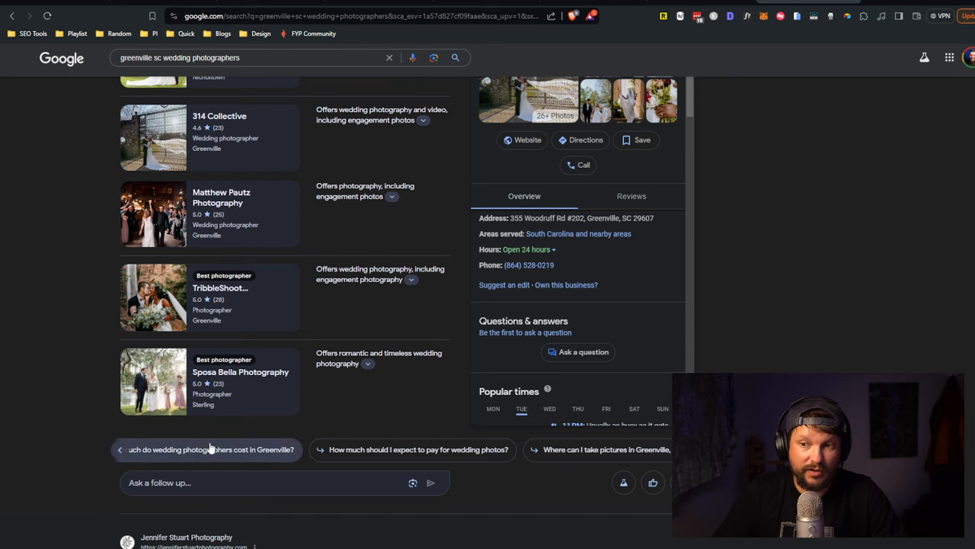
{"action": "mouse_move", "coordinate": [225, 457]}
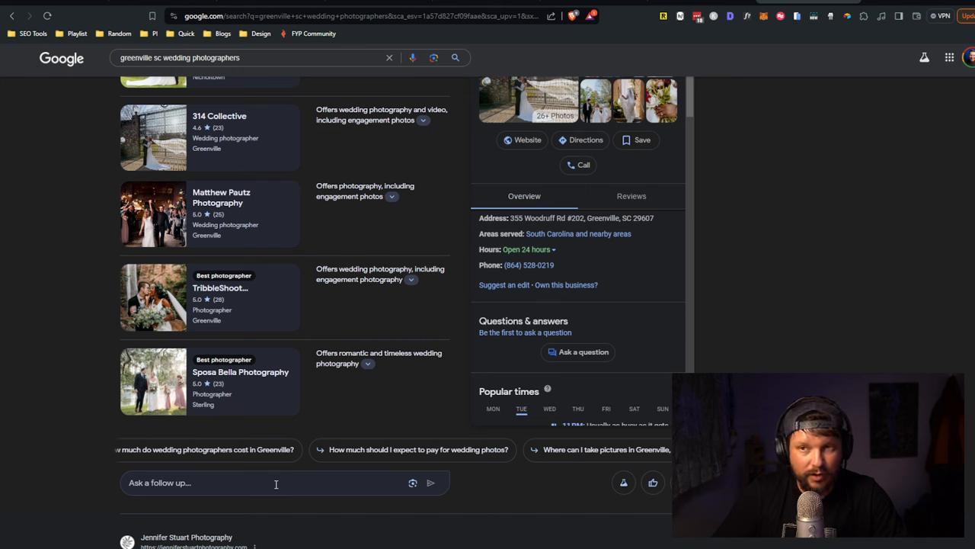
{"action": "mouse_move", "coordinate": [343, 483]}
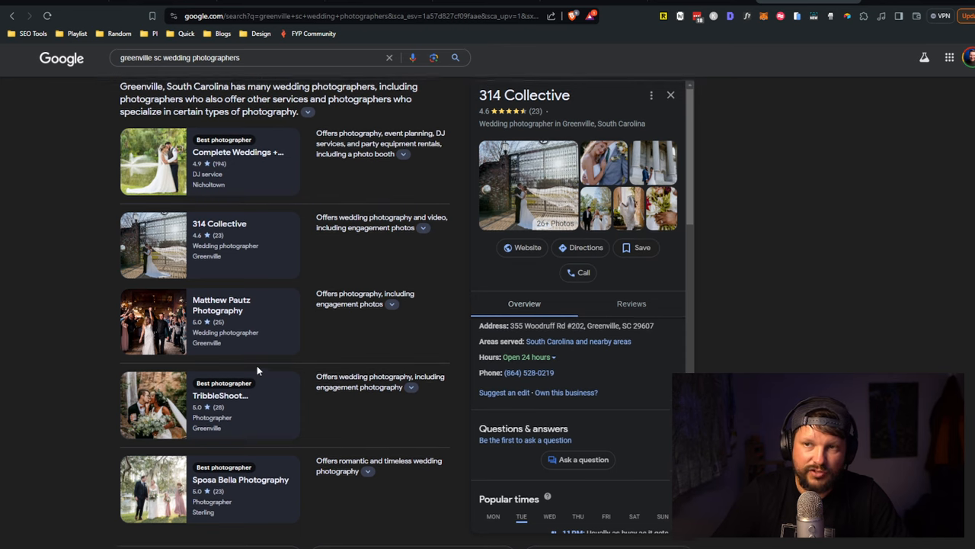
{"action": "scroll", "scroll_direction": "down", "scroll_amount": 3}
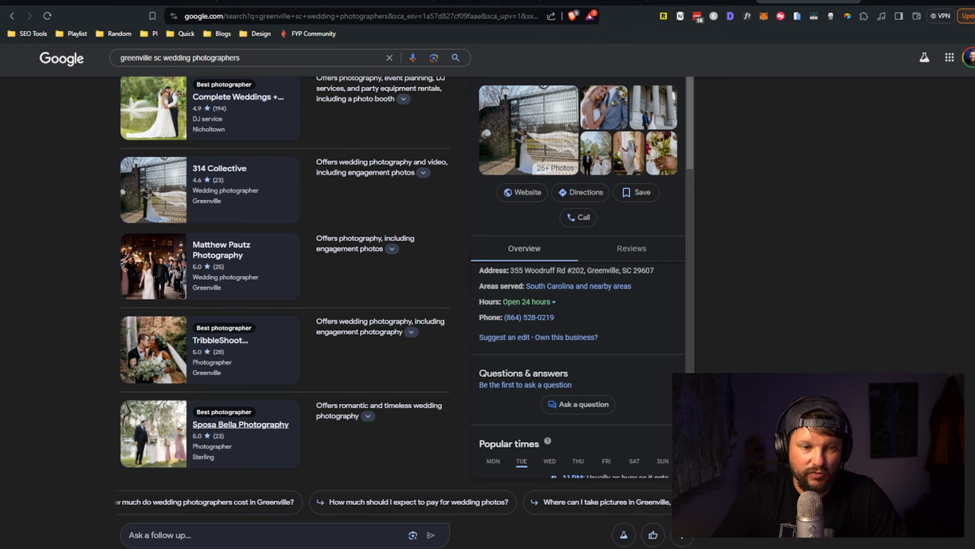
{"action": "mouse_move", "coordinate": [387, 454]}
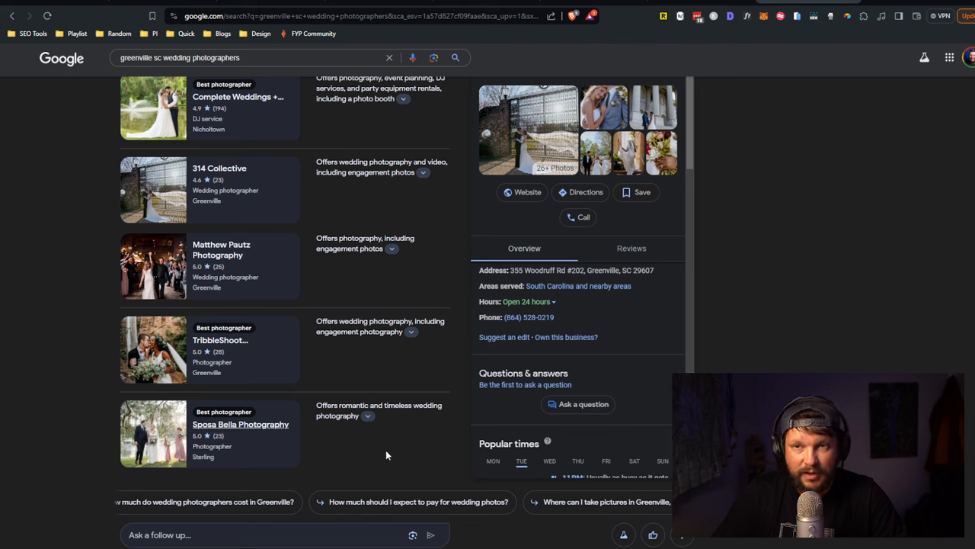